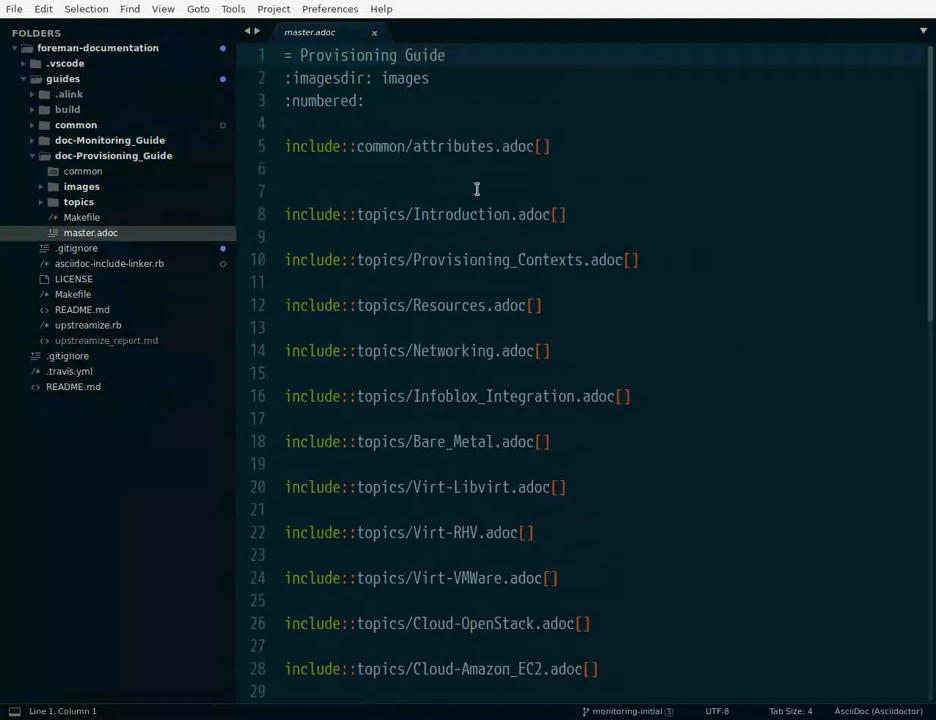
Step: Review master.adoc's include lines, then expand doc-Provisioning_Guide/topics in the sidebar to list its topic files
scroll(down, 3)
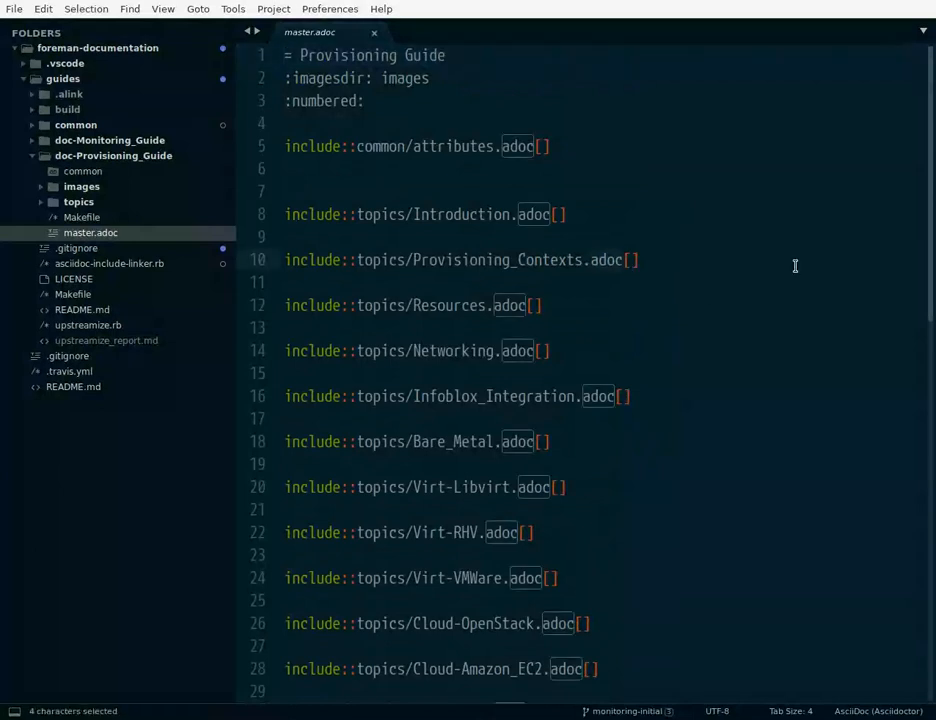
click(638, 260)
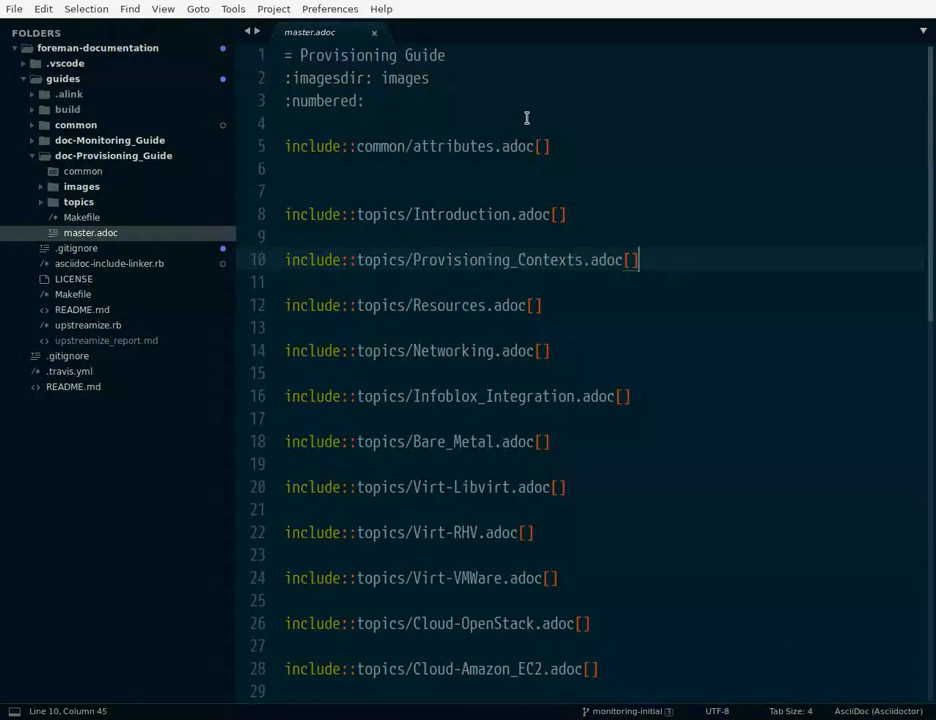
scroll(down, 3)
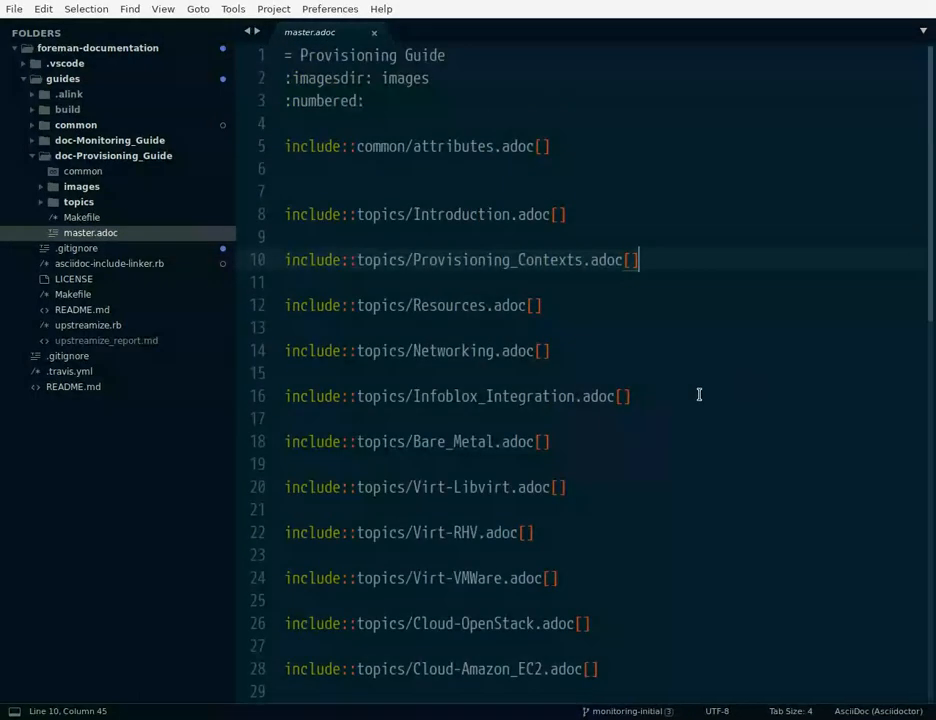
scroll(down, 3)
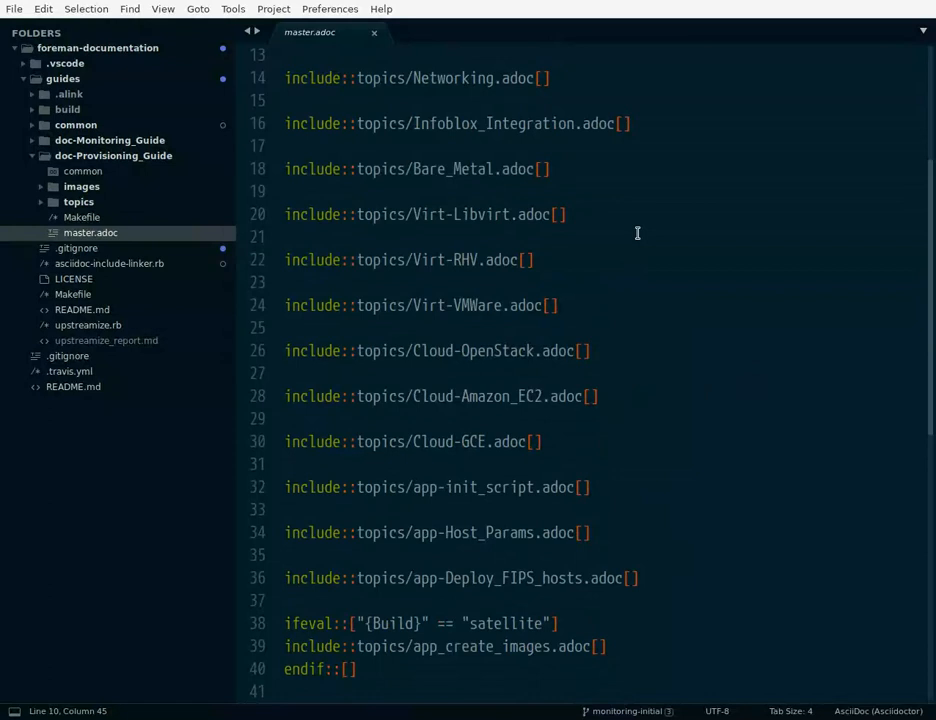
click(90, 232)
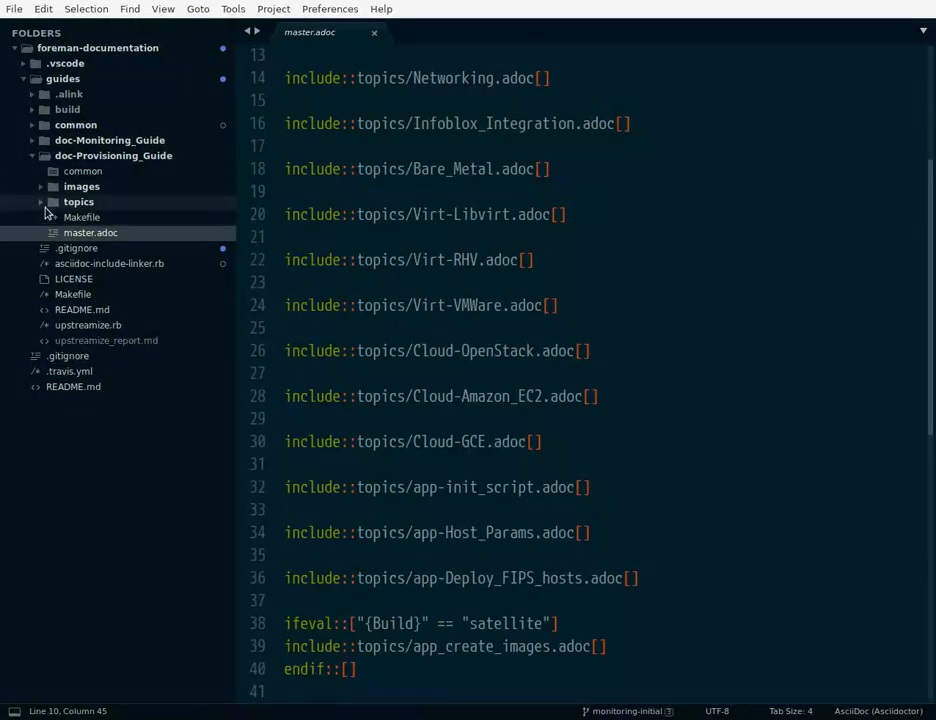
click(78, 200)
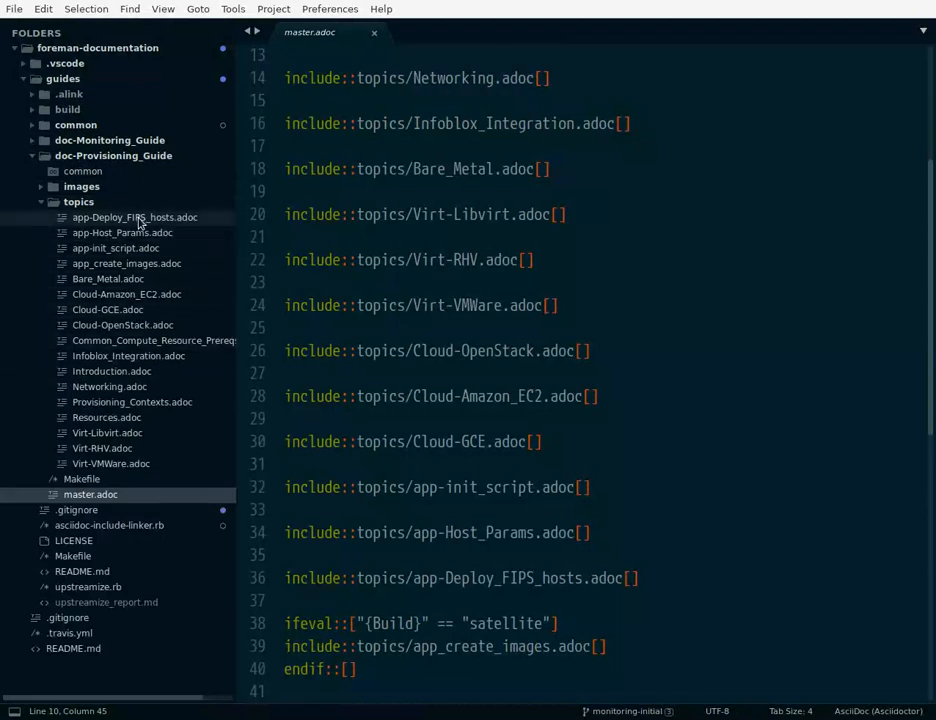
mouse_move(148, 348)
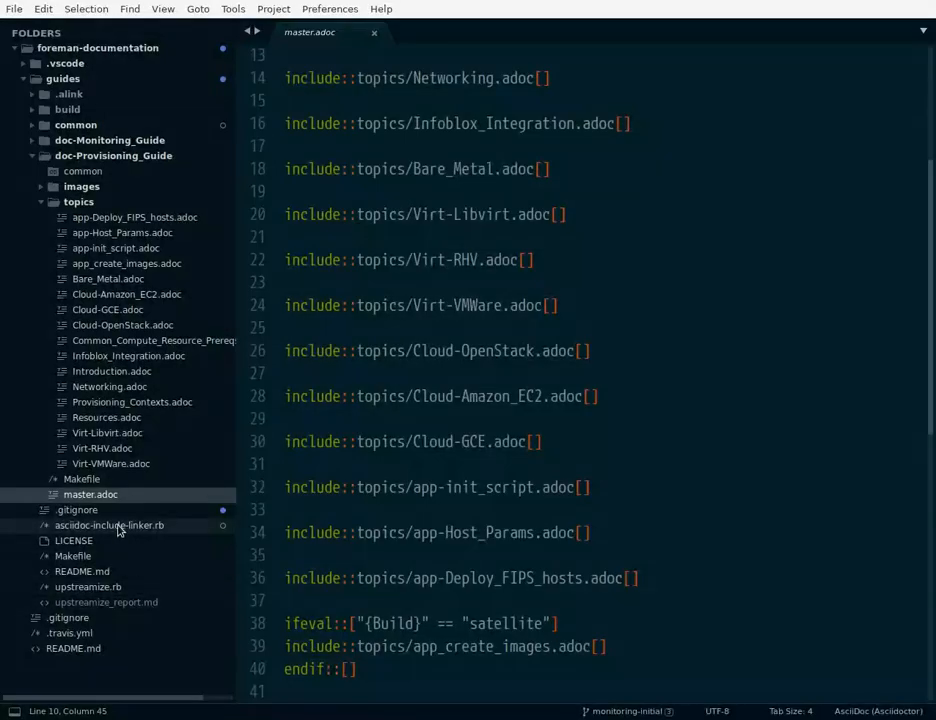
Step: In Terminal, run the linker script and list the created symlinks with 'find .alink/'
click(108, 524)
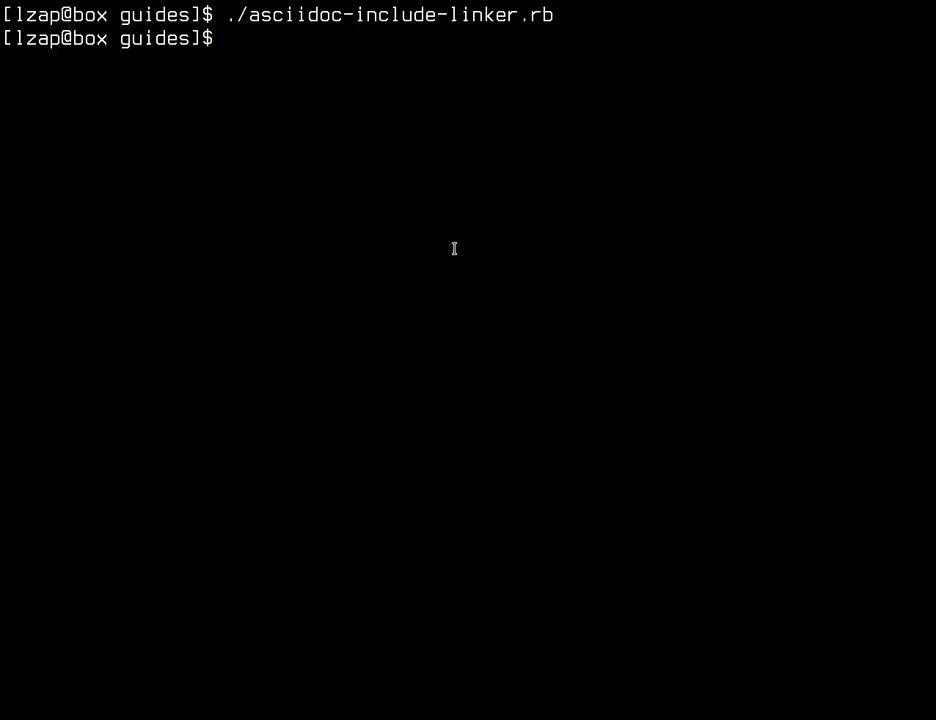
text(find .alink/)
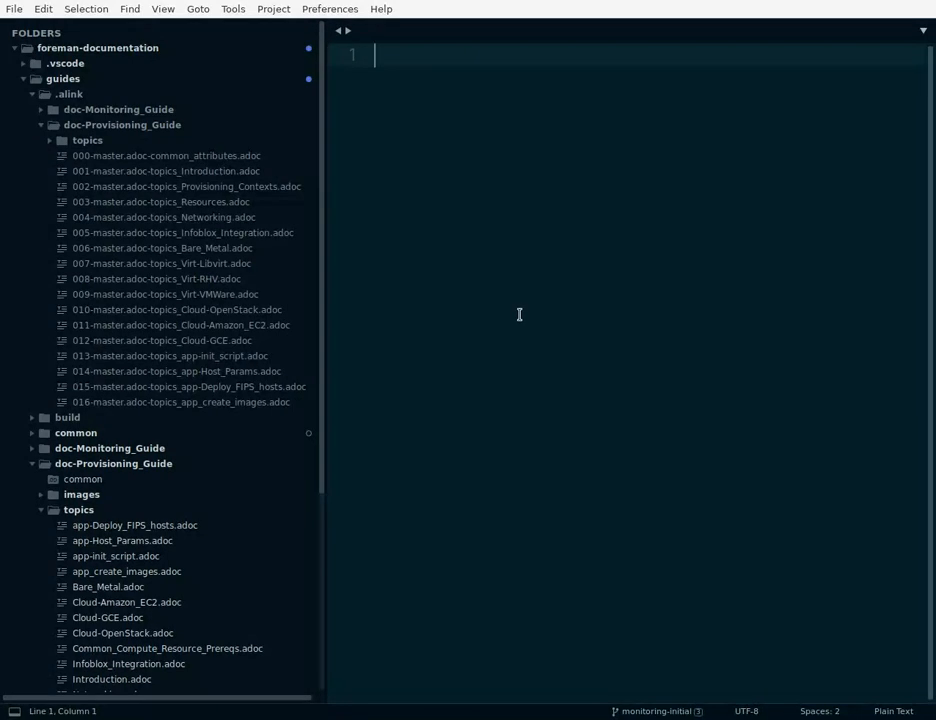
Step: Preview the 007 Virt-Libvirt, 011 Cloud-Amazon_EC2, 003 Resources and 015 Deploy_FIPS_hosts topic links
scroll(down, 3)
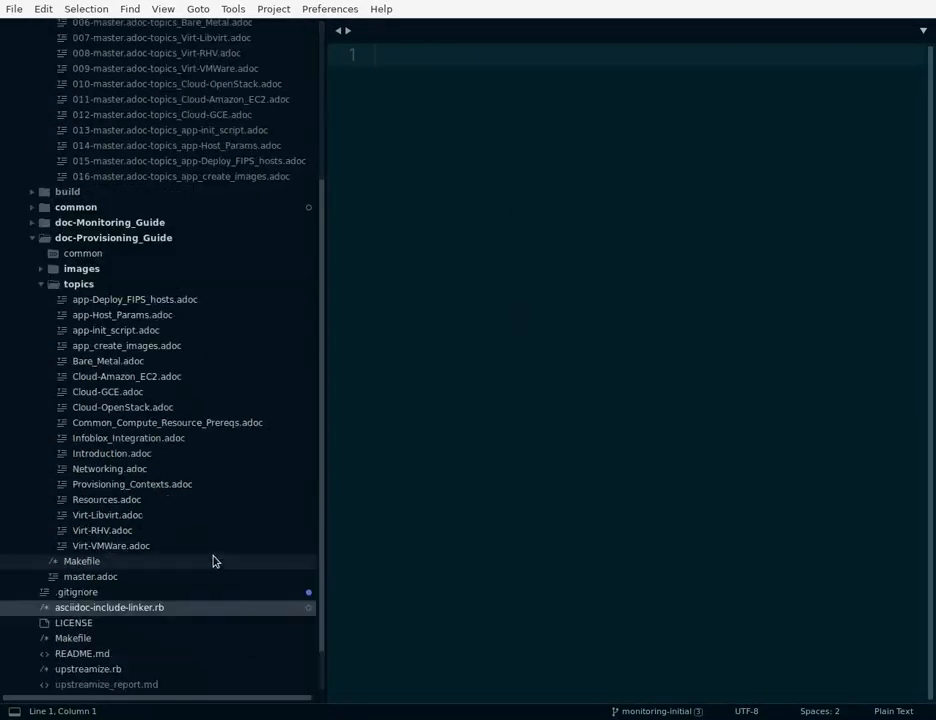
double_click(92, 576)
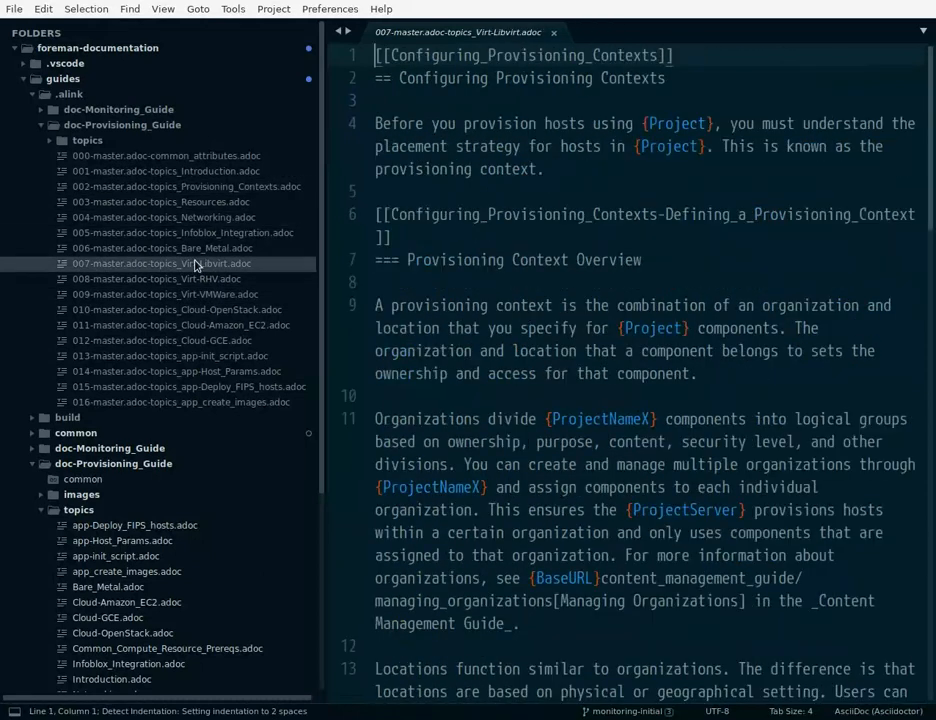
click(178, 324)
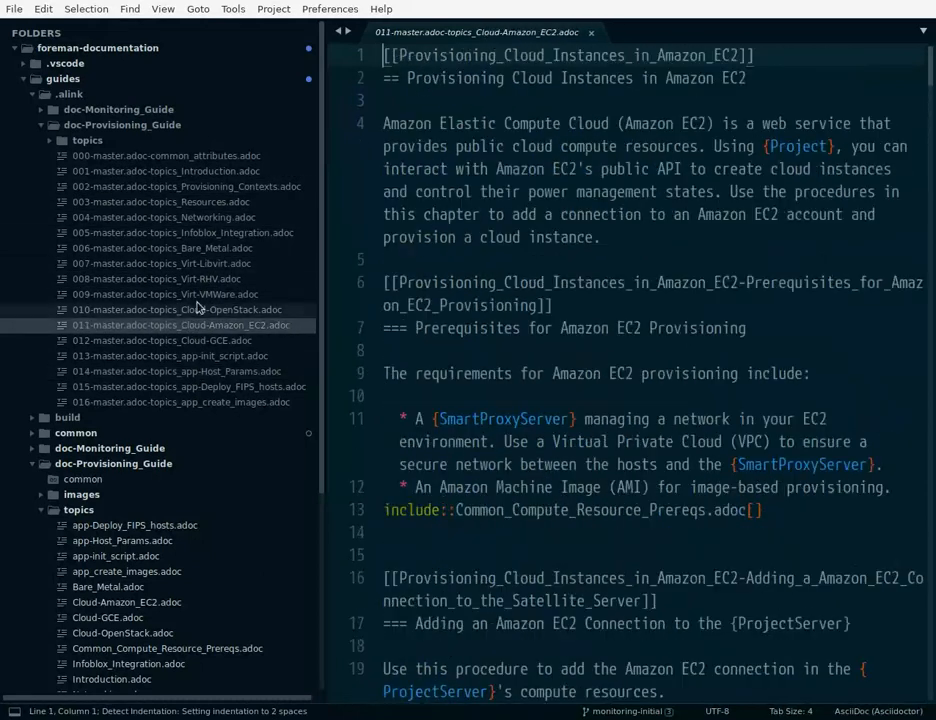
click(160, 202)
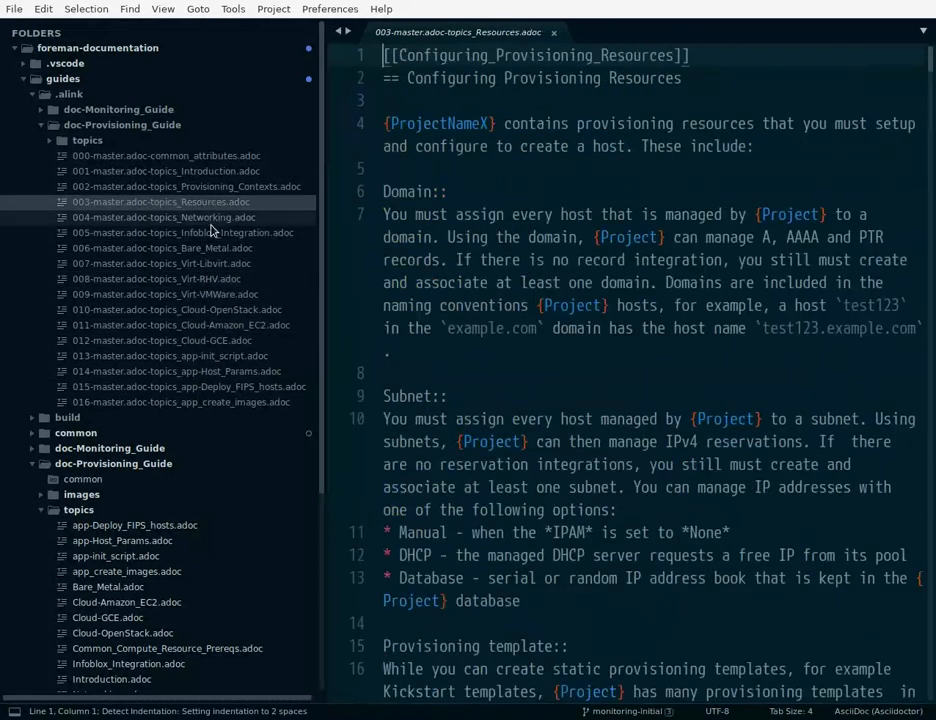
click(188, 386)
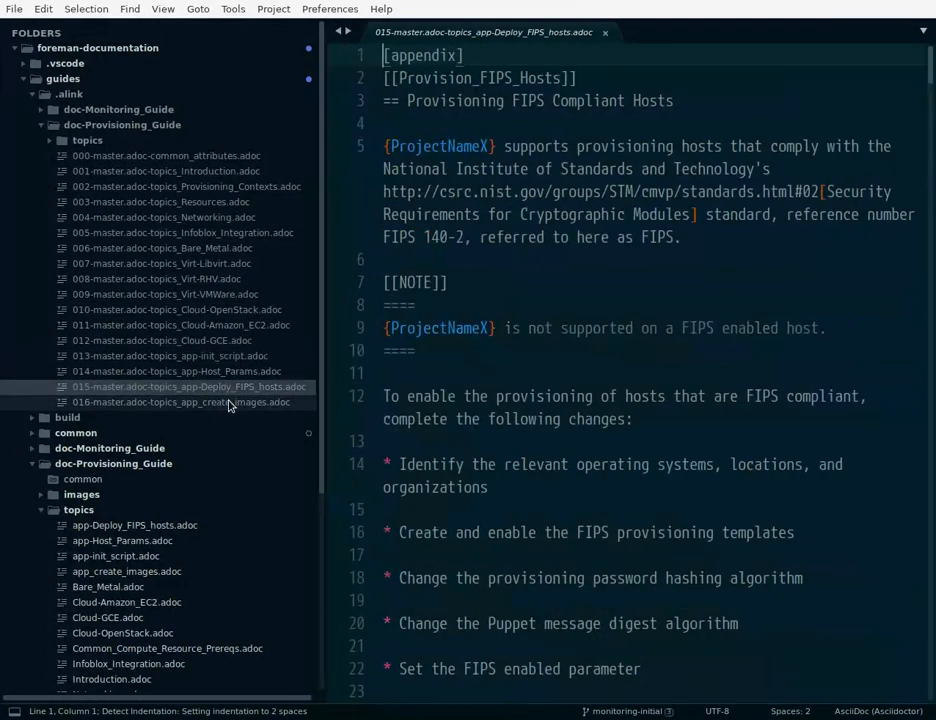
click(184, 400)
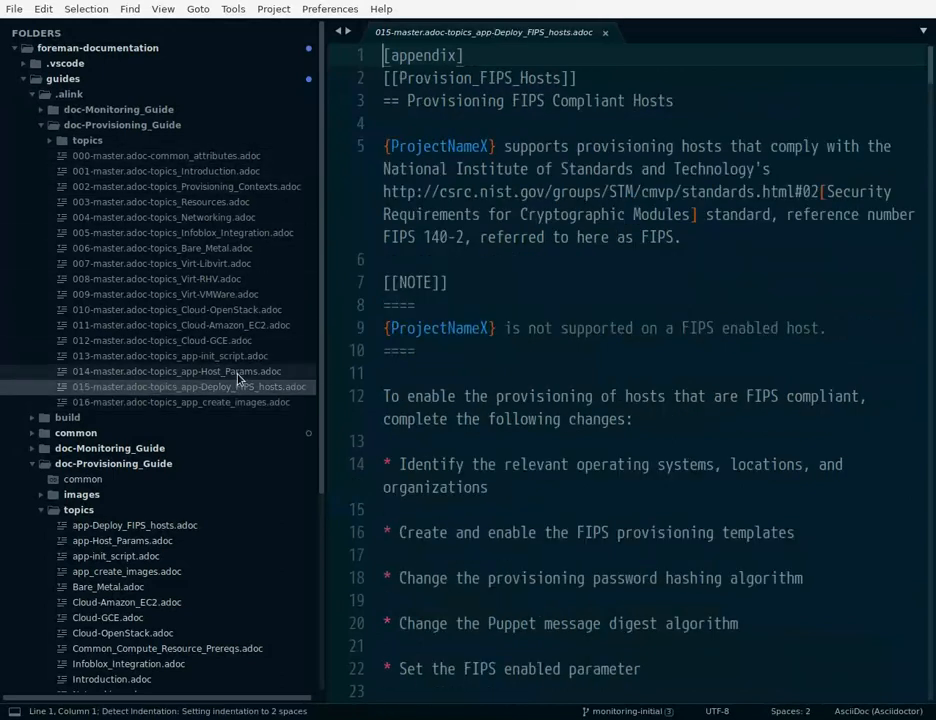
Step: Preview the 011 Cloud-Amazon_EC2, 009 Virt-VMWare, 006 Bare_Metal and 016 app_create_images topic links
click(174, 324)
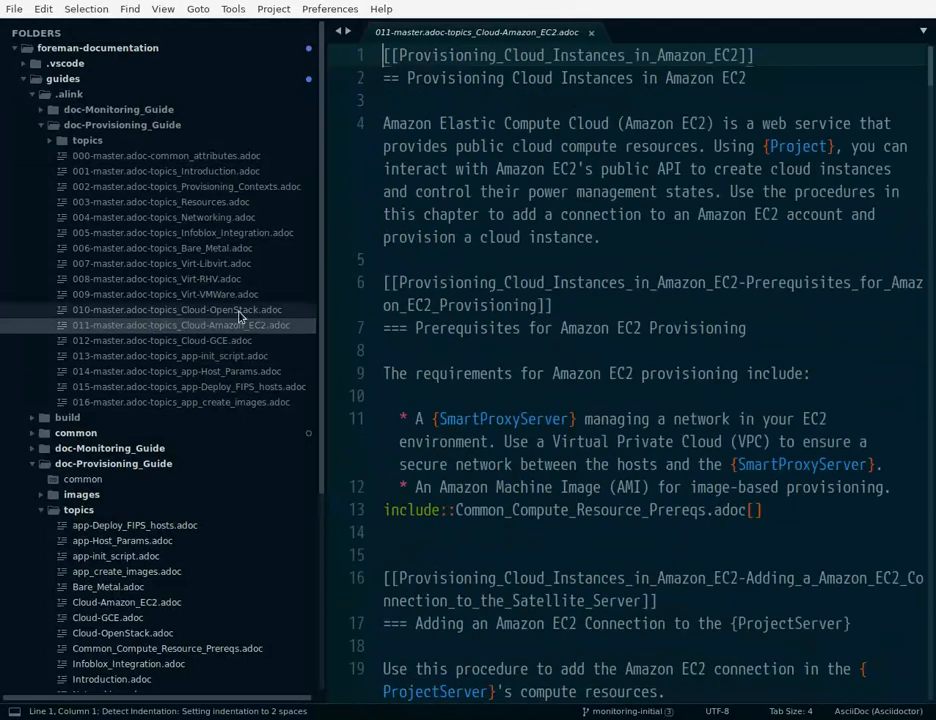
click(164, 294)
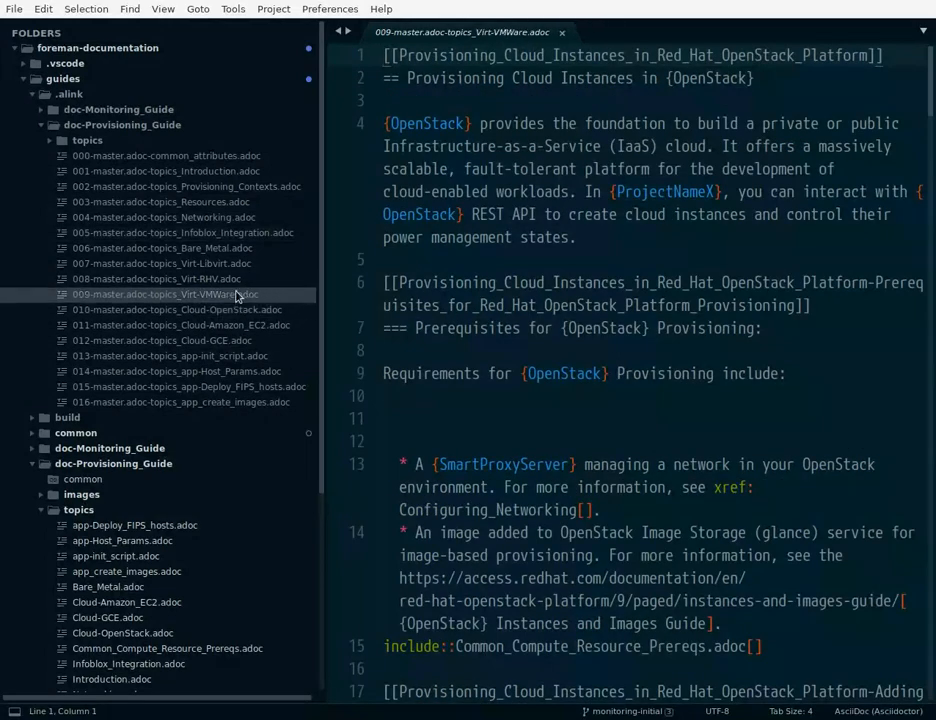
click(162, 248)
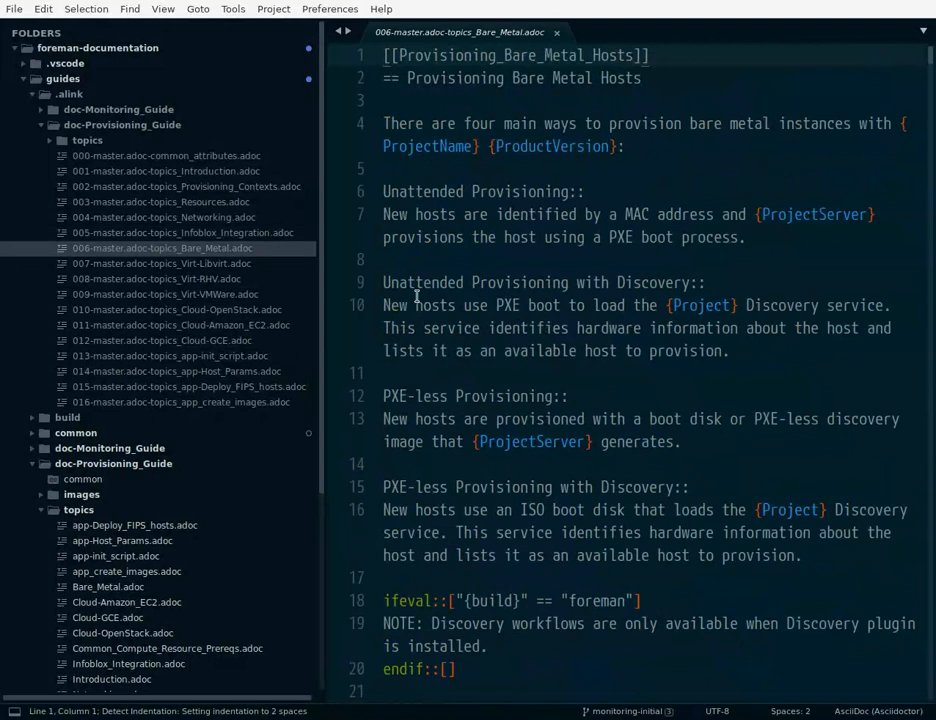
click(180, 402)
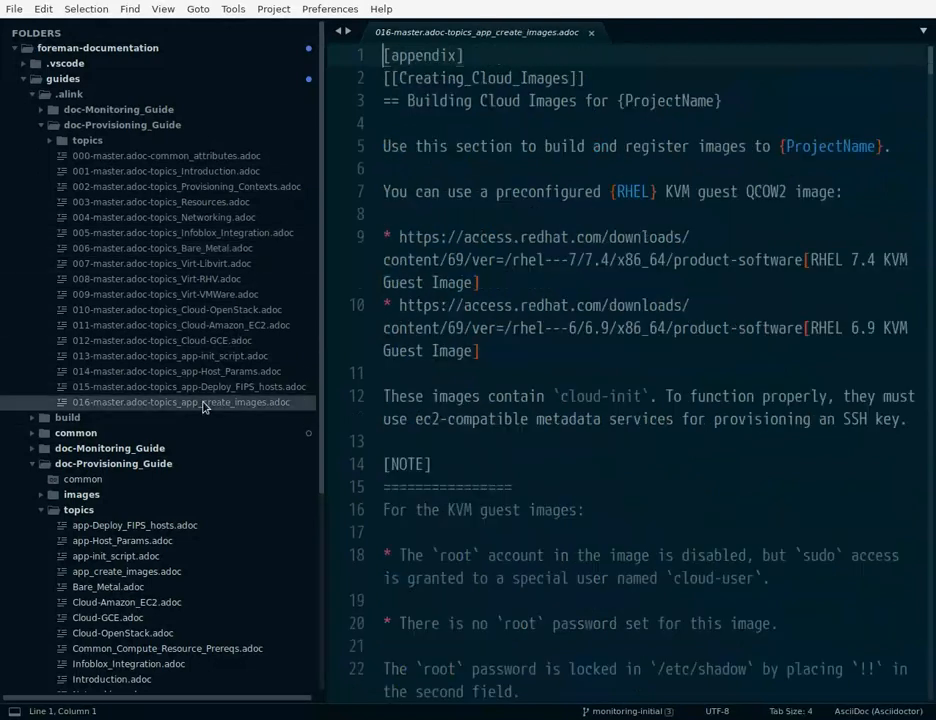
click(178, 324)
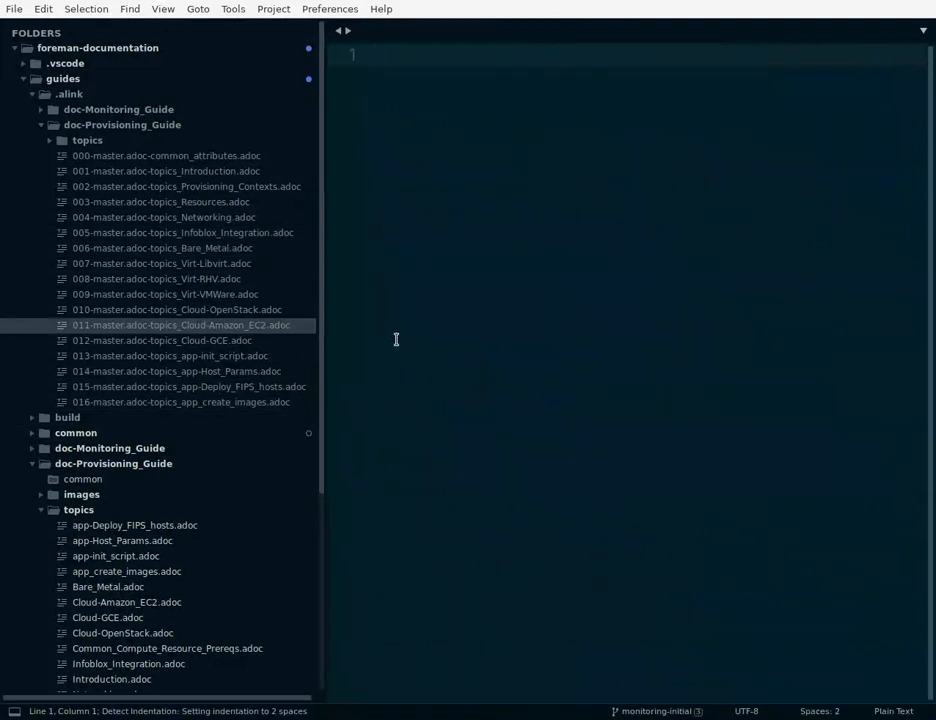
scroll(down, 3)
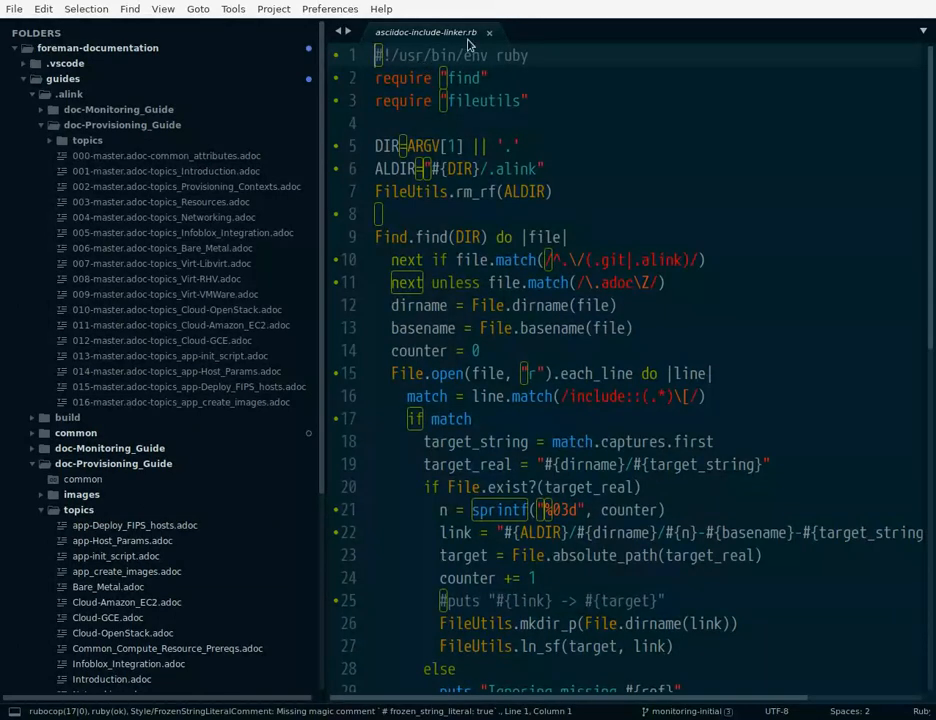
click(490, 32)
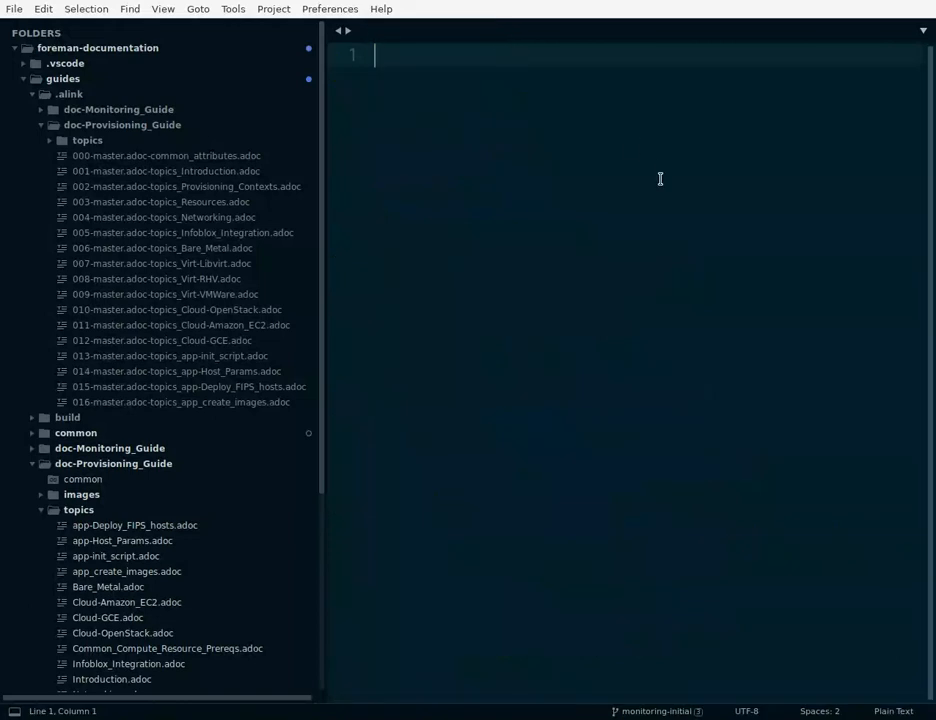